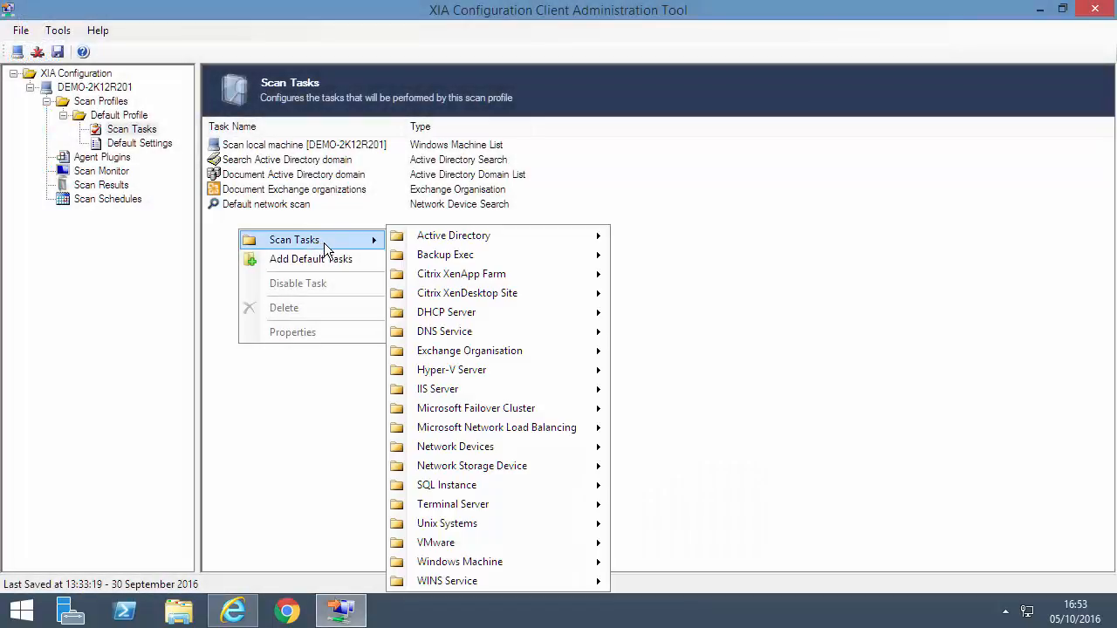
mouse_move(436, 541)
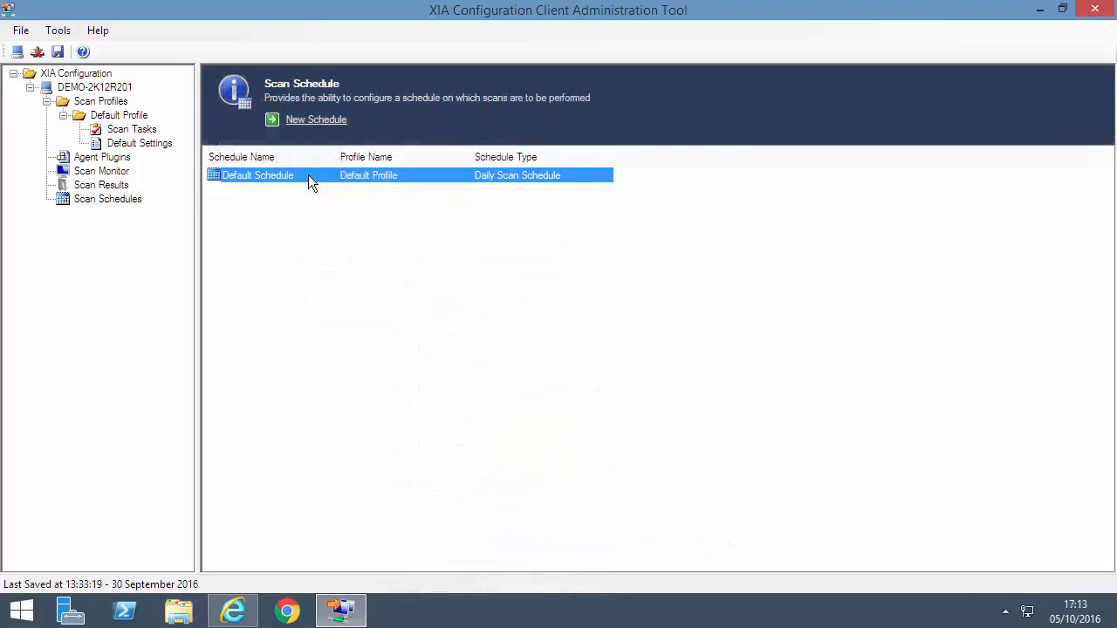
Review the Default Schedule, the daily scan schedule, in the client administration tool.
double_click(256, 175)
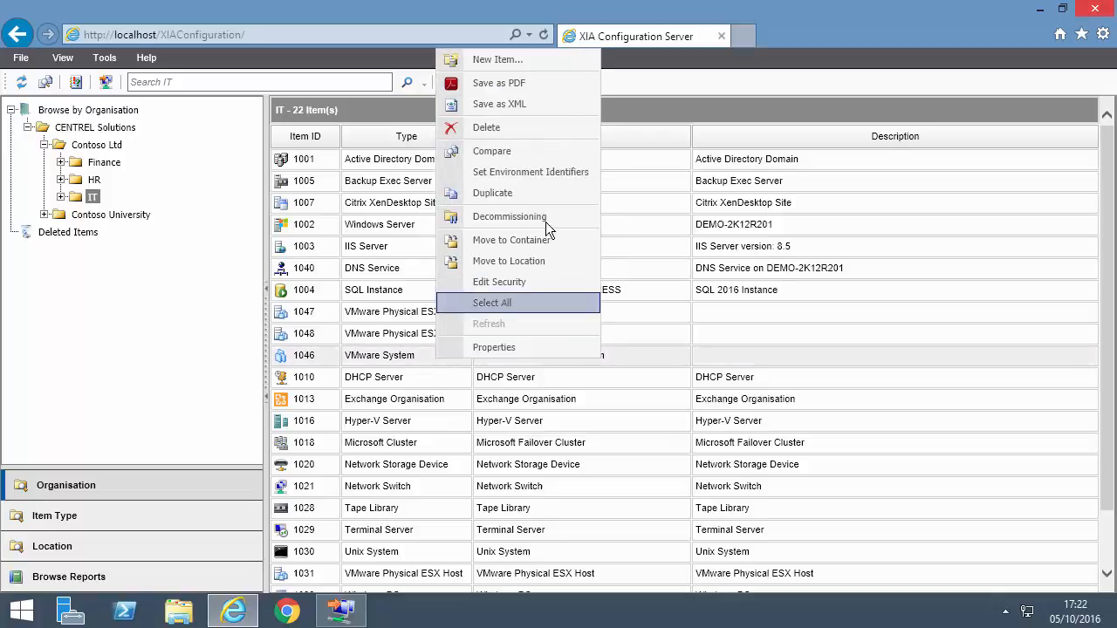
Generate a PDF document for VMware System demo-vc55.contosotravel.com and view the downloaded file.
left_click(492, 303)
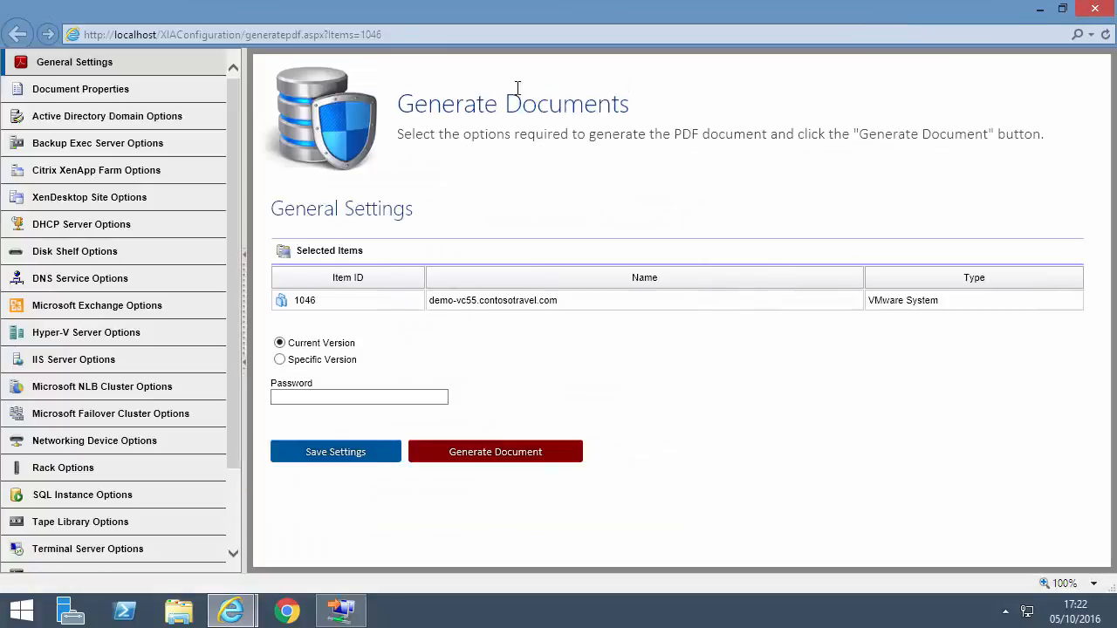
scroll("down", 3)
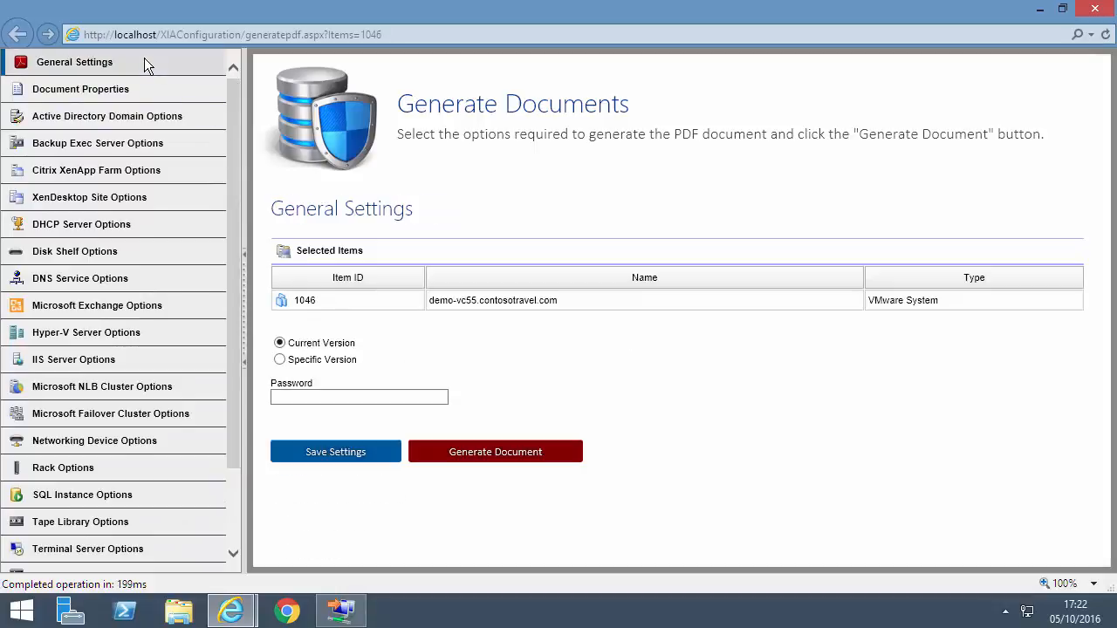
mouse_move(462, 417)
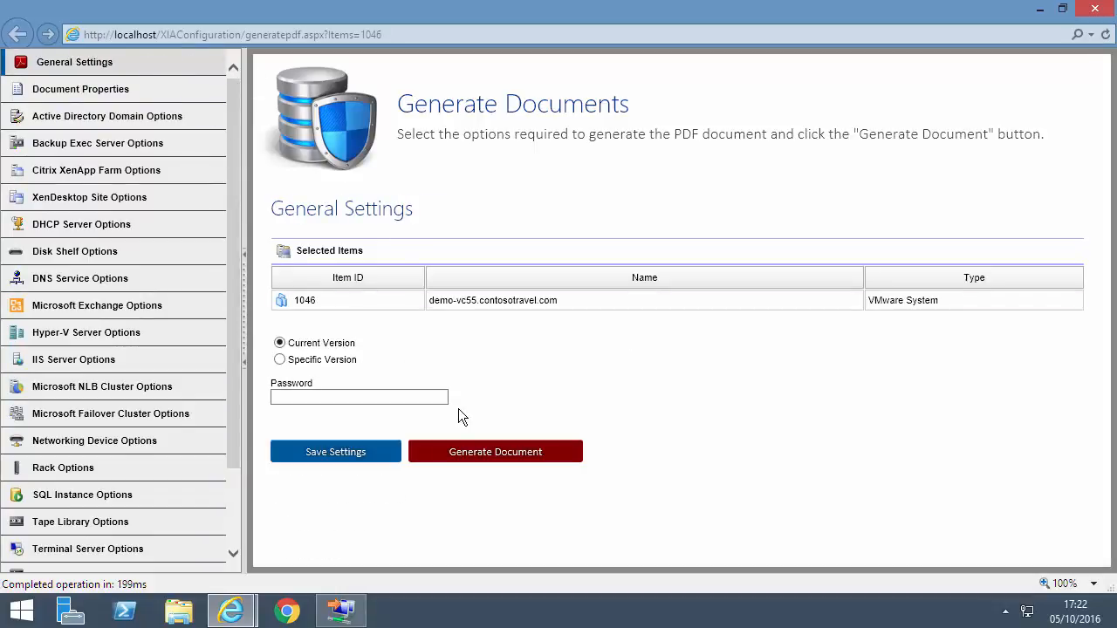
left_click(495, 450)
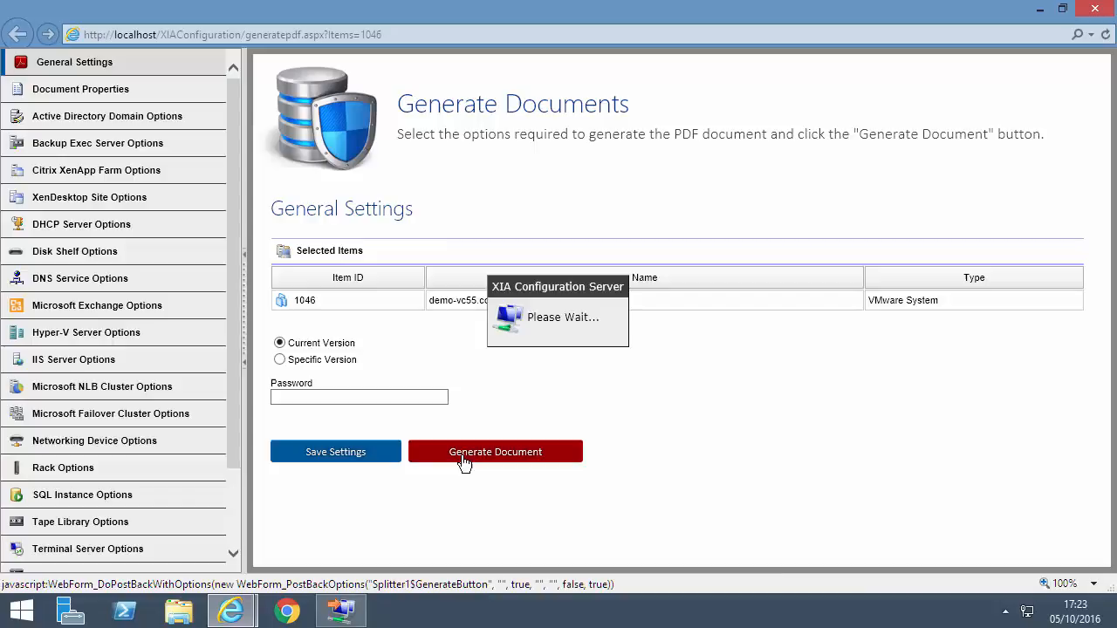
left_click(495, 450)
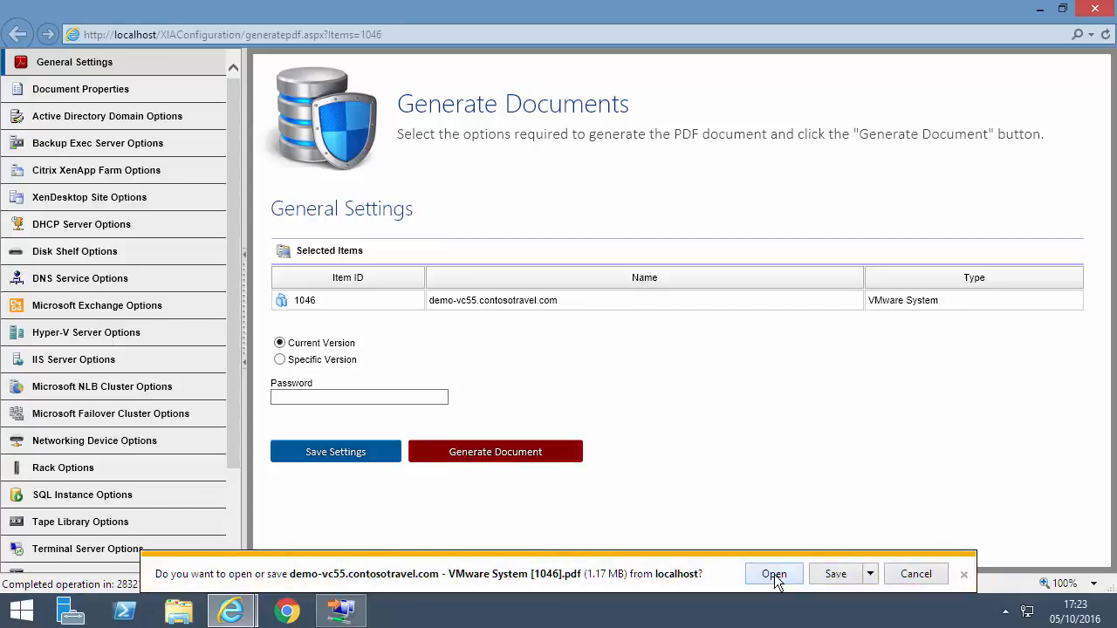
left_click(774, 573)
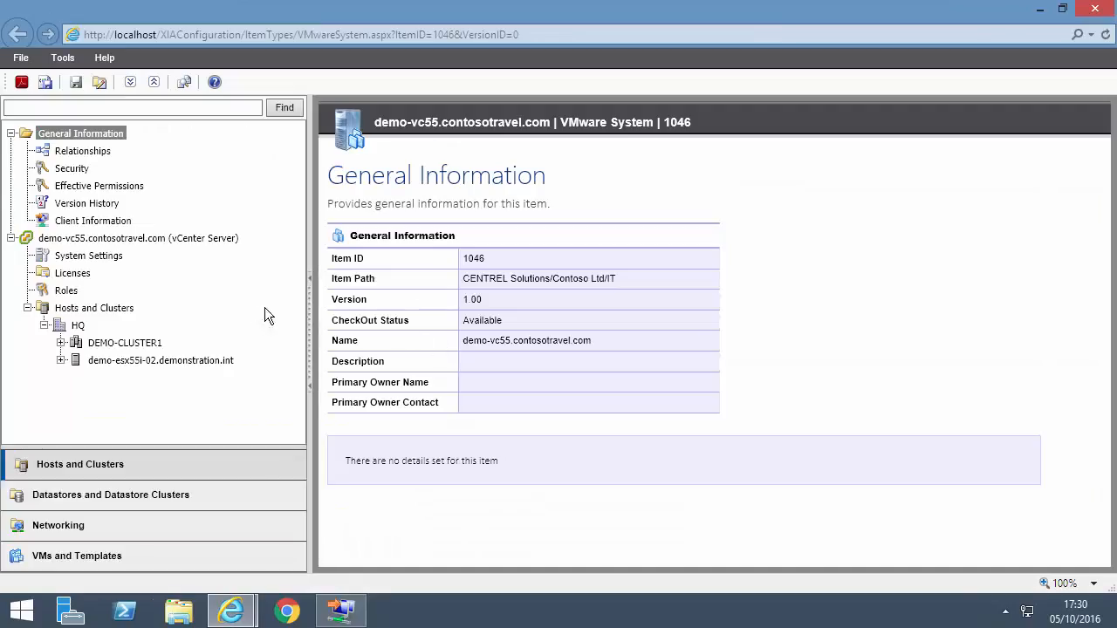
Expand the cluster to its ESX host and view details of SampleDatastore3 under Datastores.
left_click(124, 342)
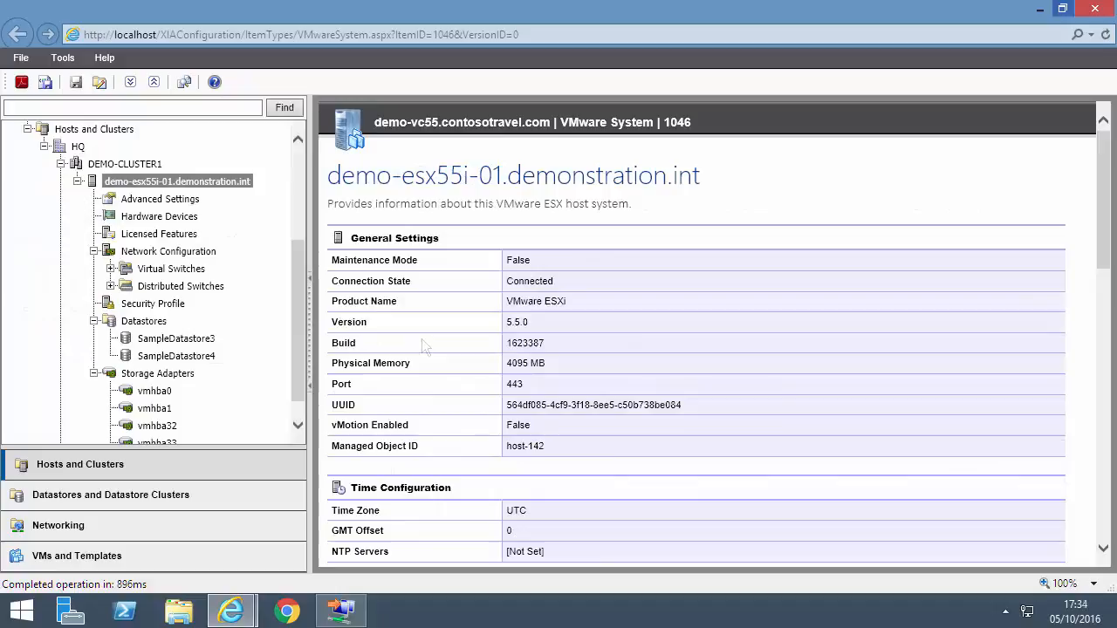
left_click(112, 495)
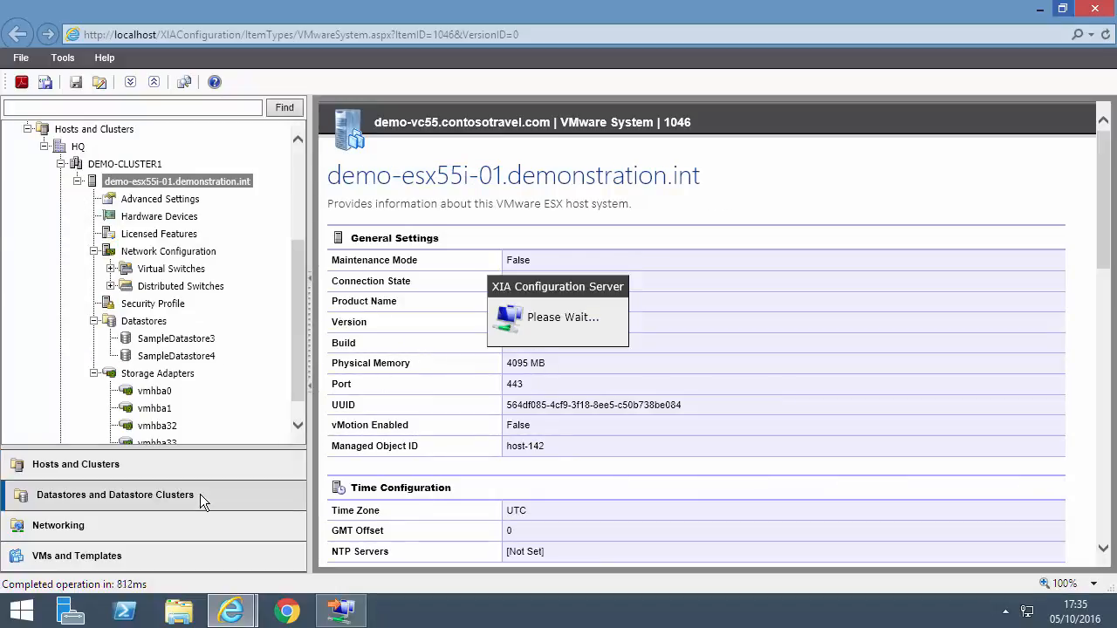
left_click(115, 495)
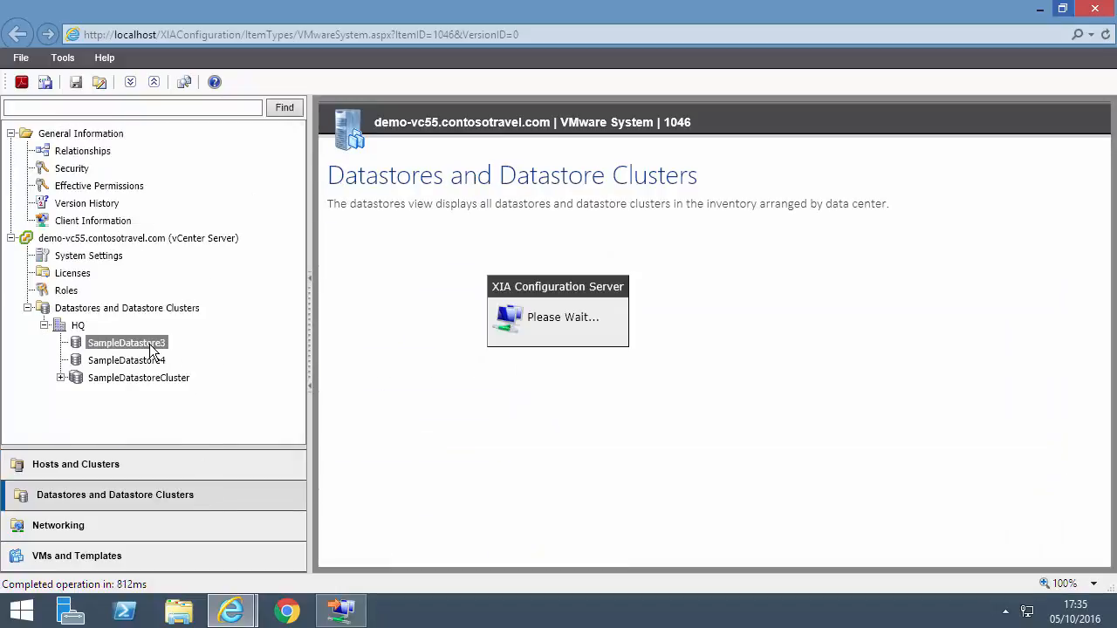
left_click(126, 342)
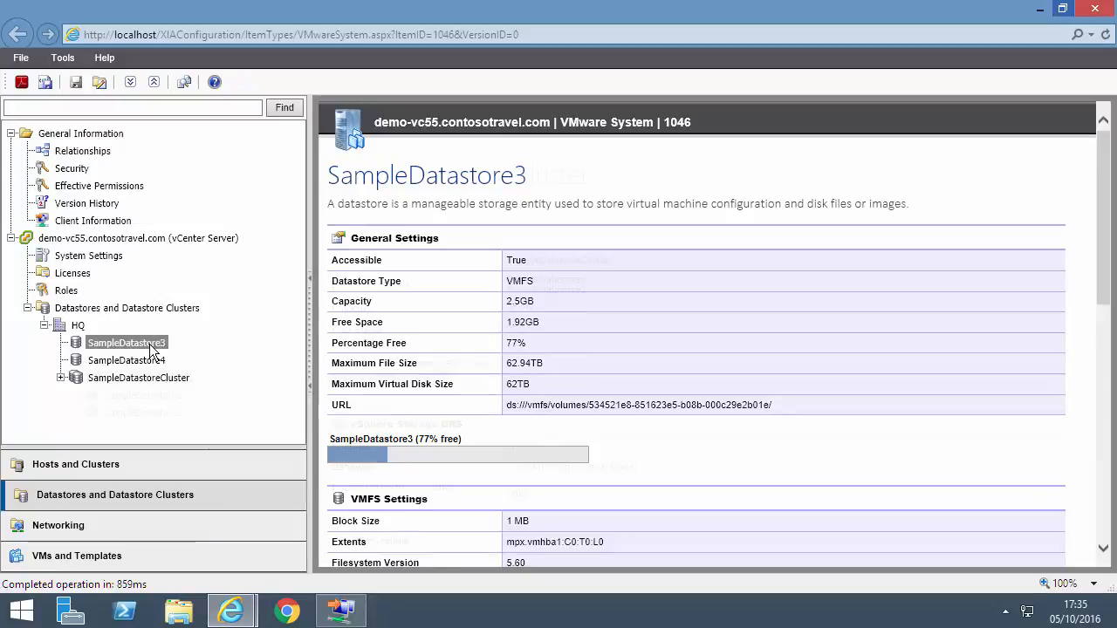
View distributed switch SampleSwitch1 and its port groups under Networking, then the VMs and Templates list.
left_click(138, 377)
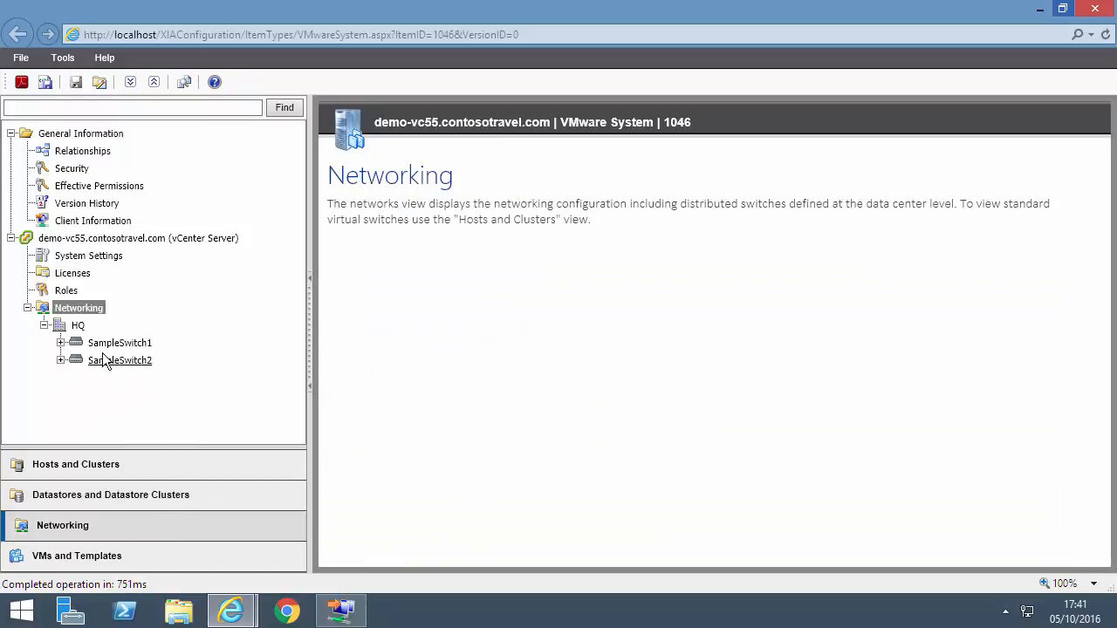
left_click(59, 342)
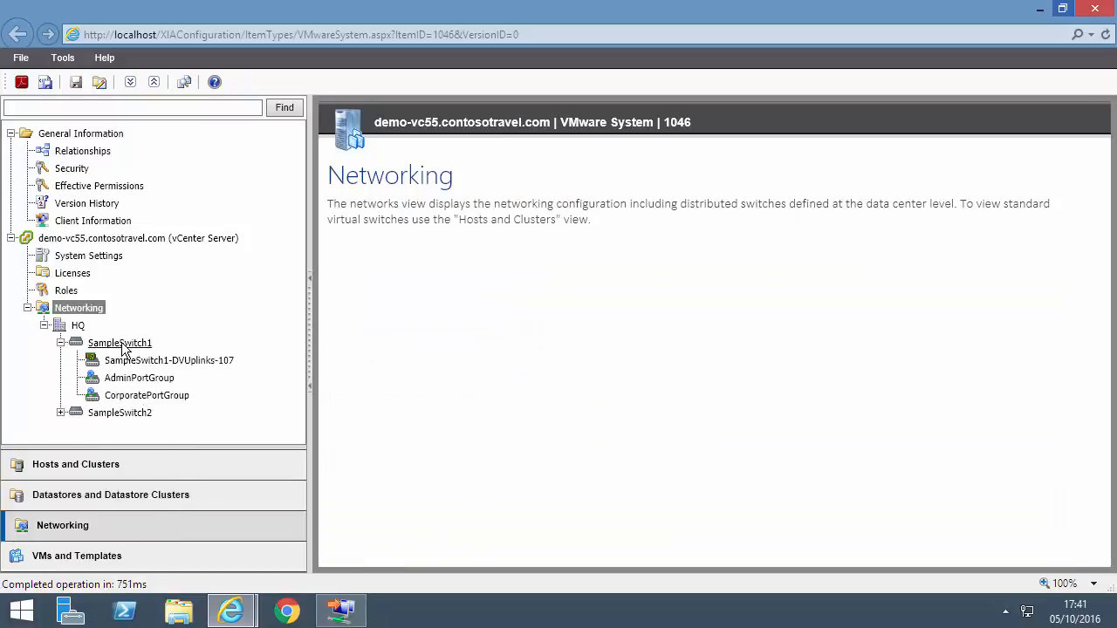
left_click(119, 342)
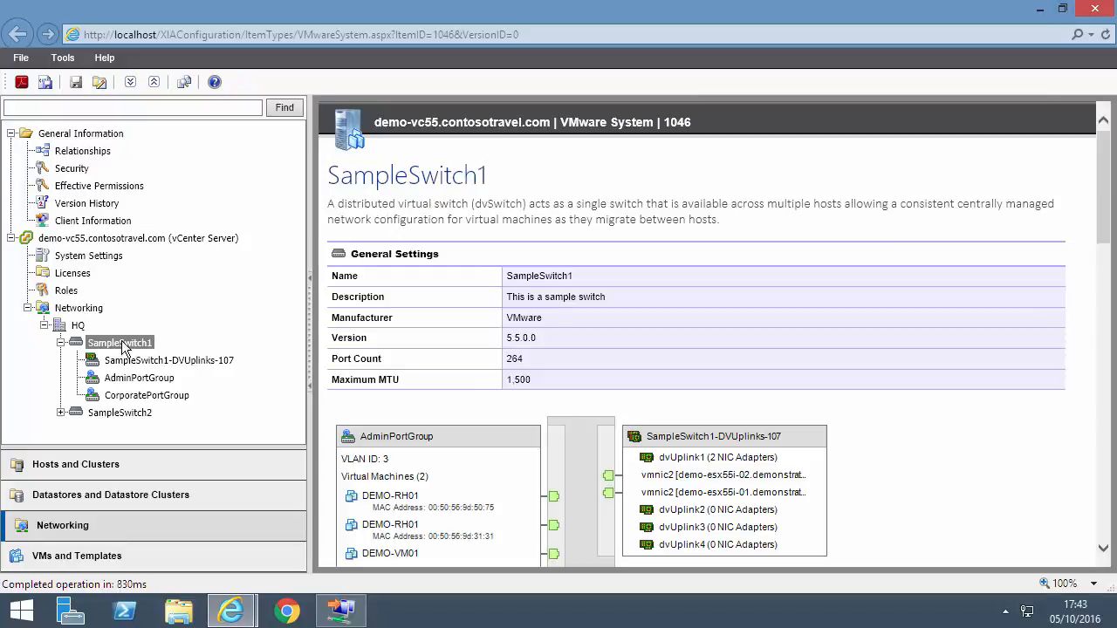
left_click(81, 555)
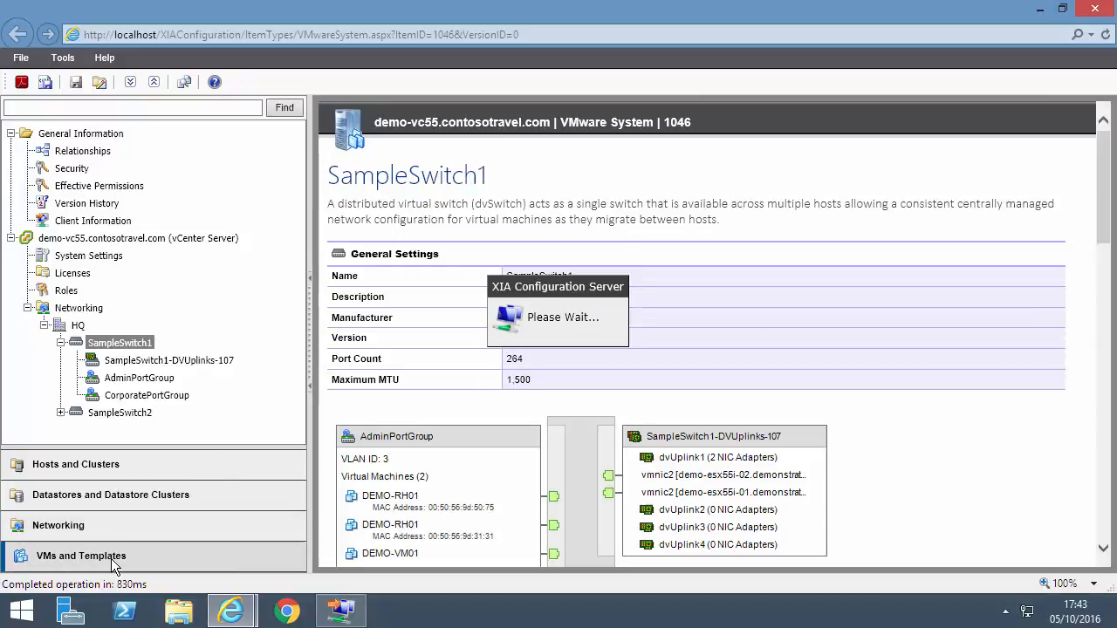
left_click(80, 555)
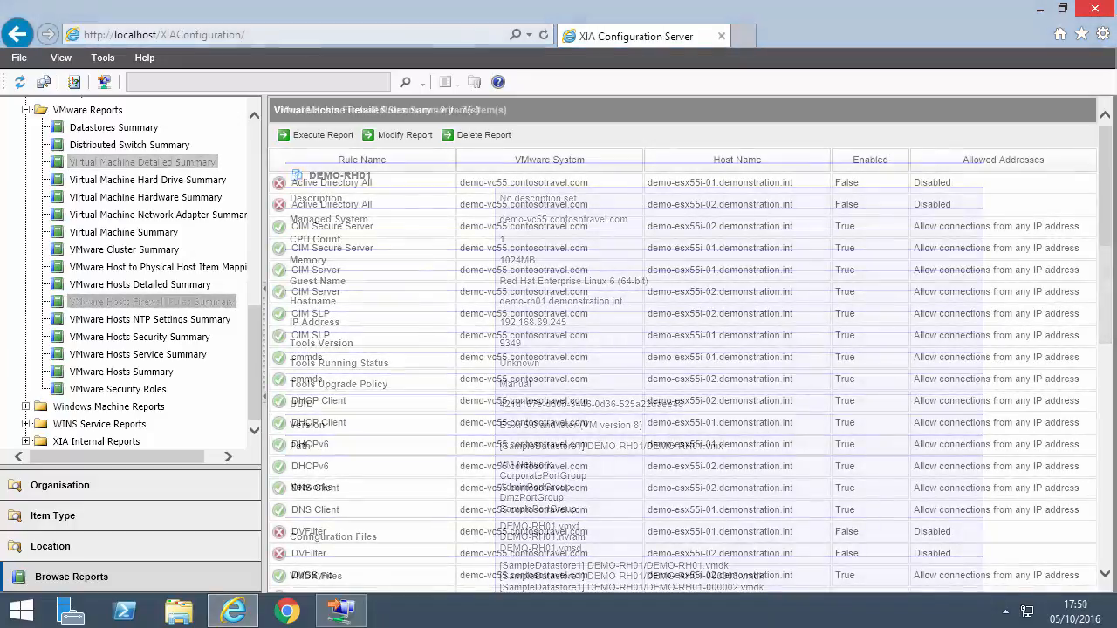
Run the VMware host firewall rules report from Browse Reports.
left_click(150, 300)
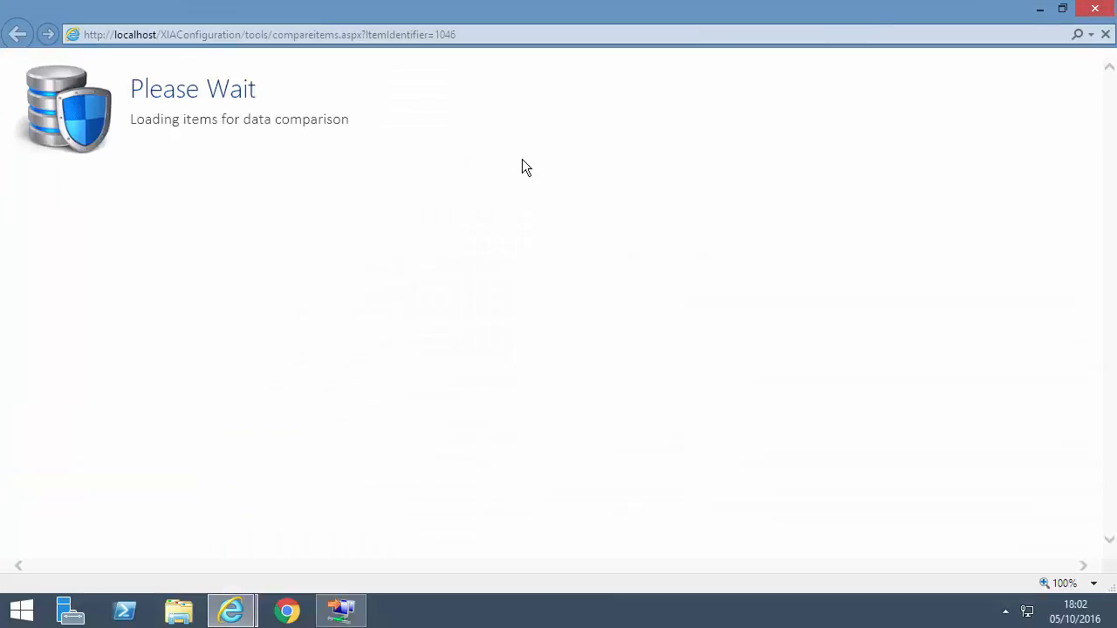
Match the source system, choose demo-esx55i-02.demonstration.int as destination and compare it against demo-esx55i-01.
left_click(476, 275)
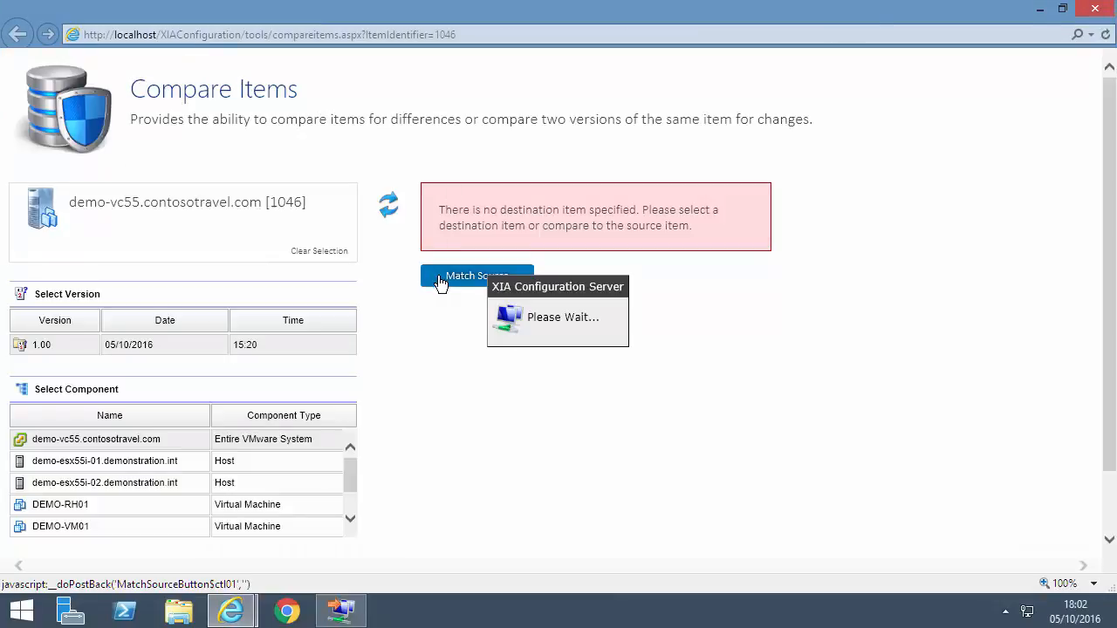
left_click(476, 276)
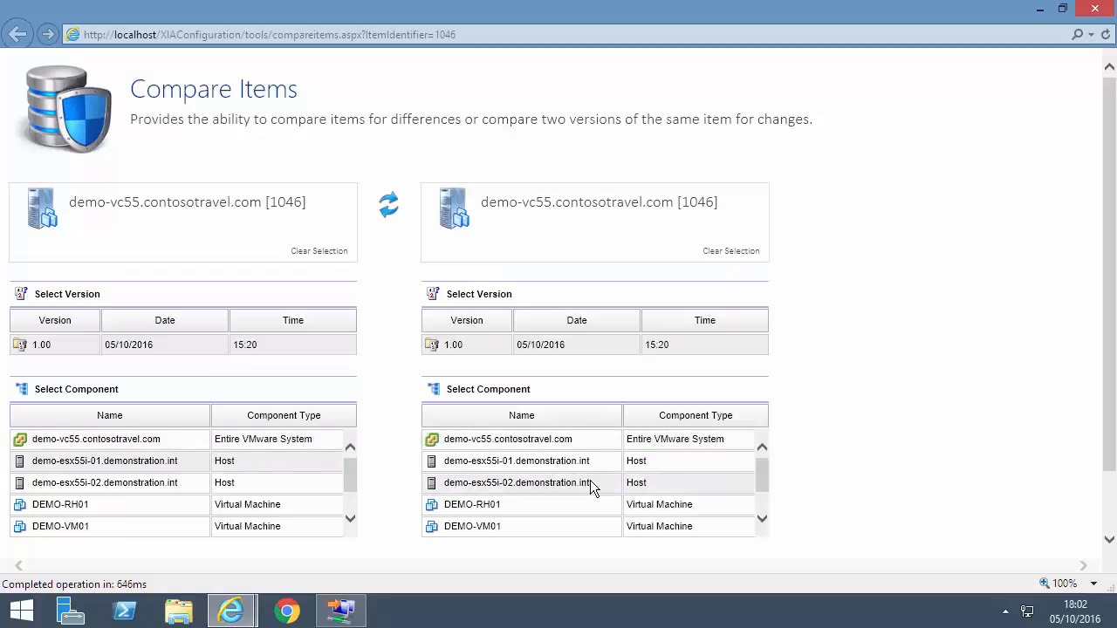
scroll("down", 3)
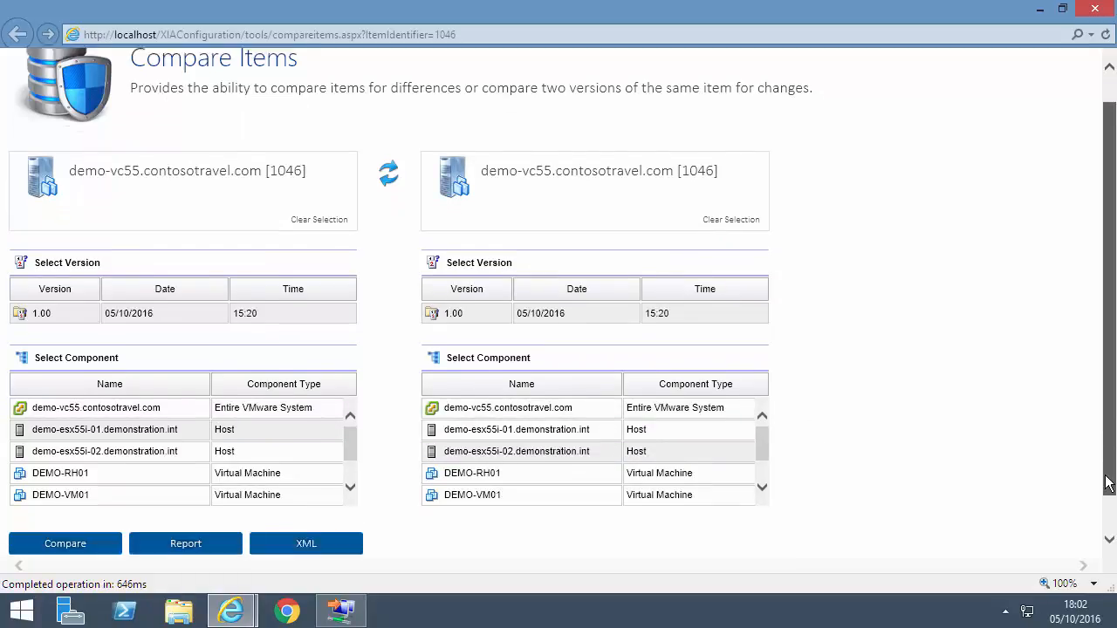
scroll("down", 3)
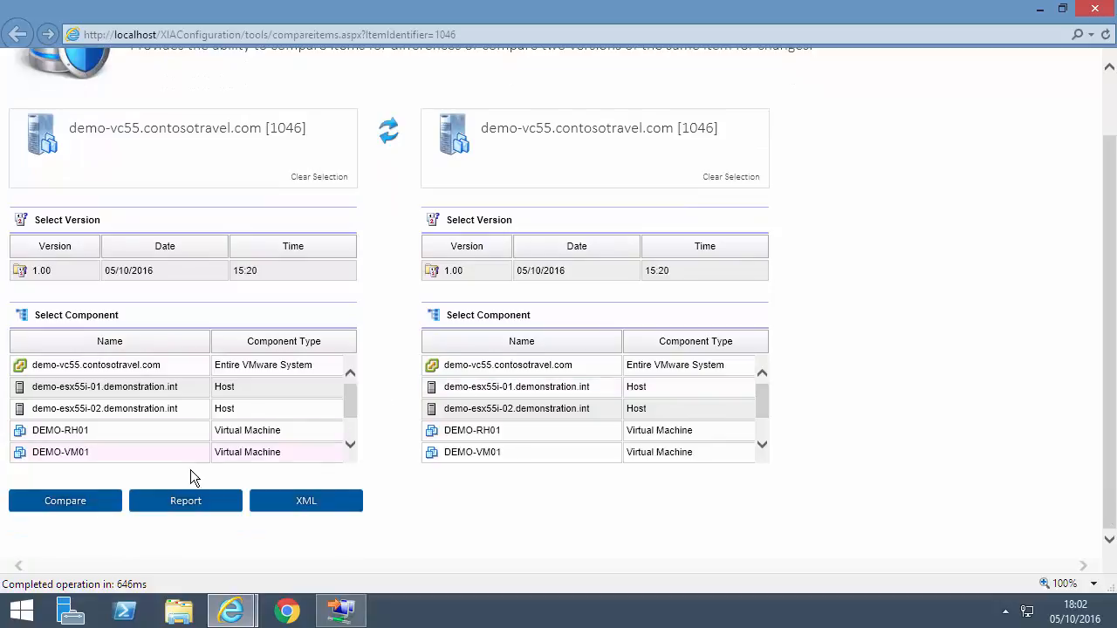
left_click(65, 499)
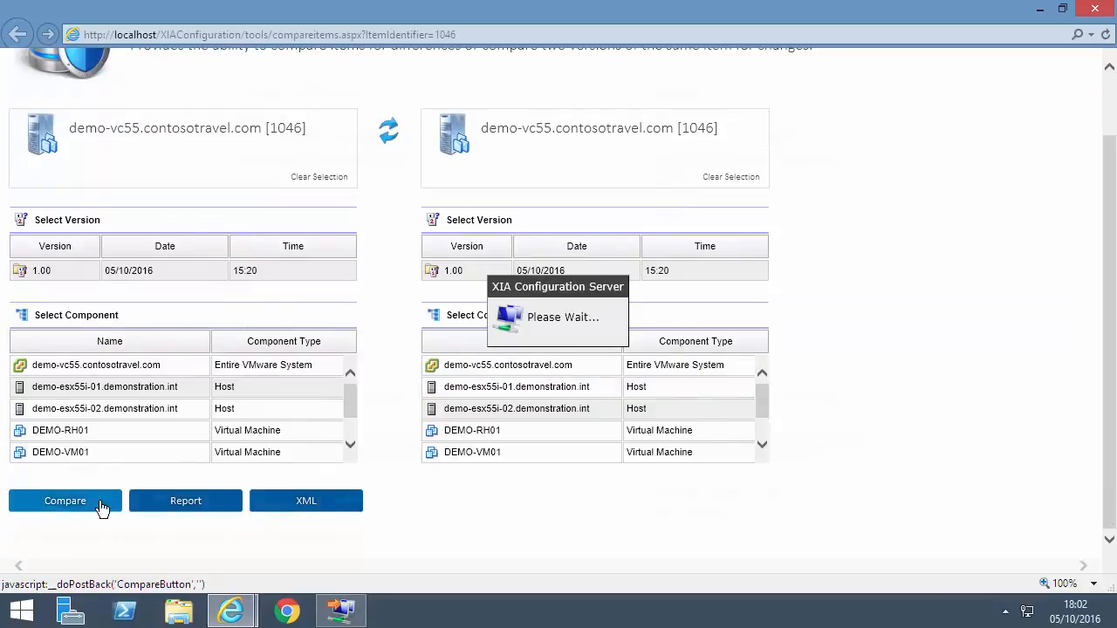
left_click(67, 499)
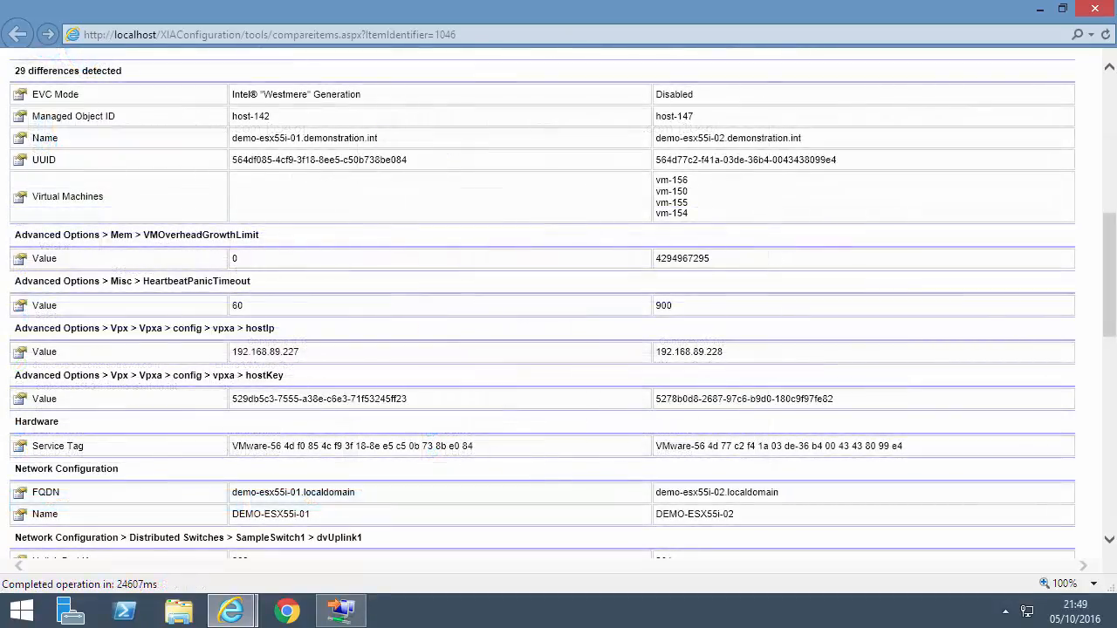